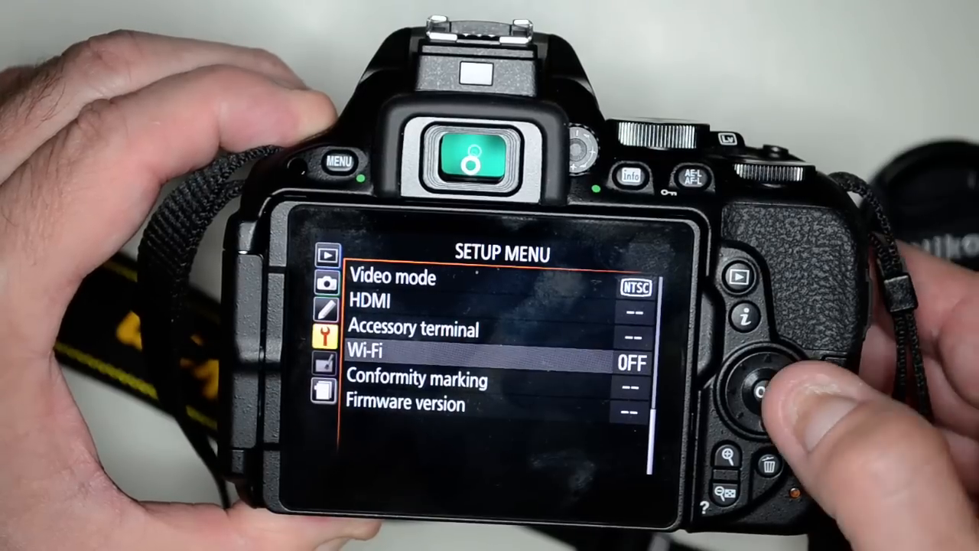
Open the Wi-Fi submenu from the Setup Menu, showing Network connection set to OFF.
click(761, 394)
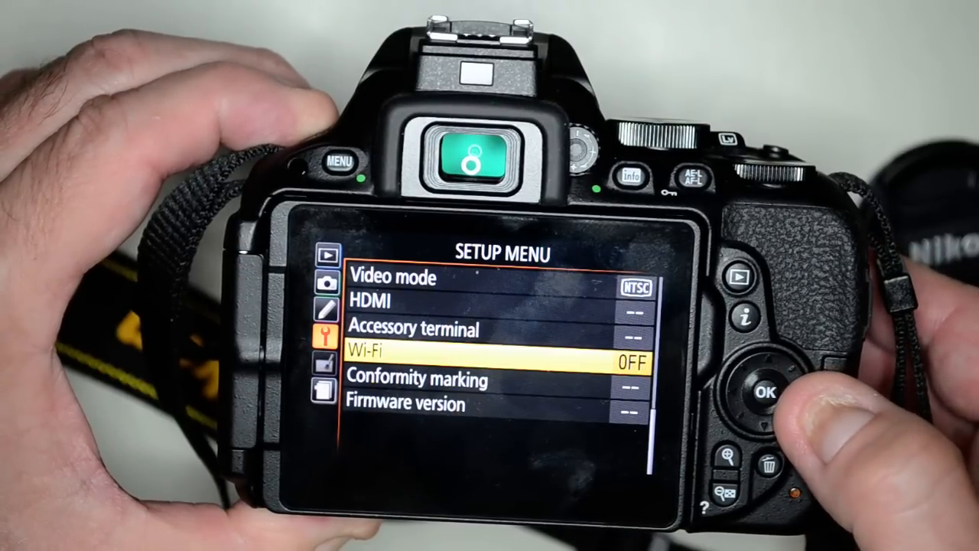
click(766, 395)
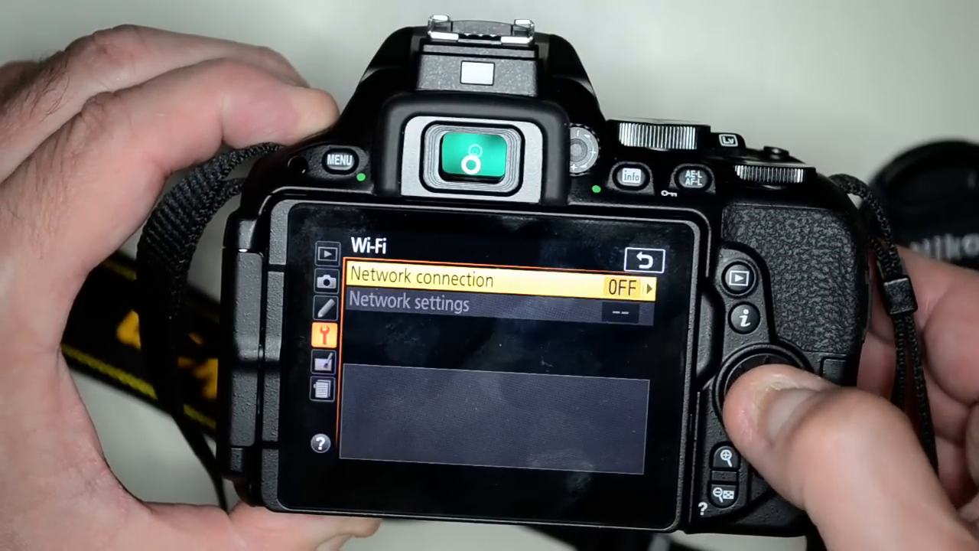